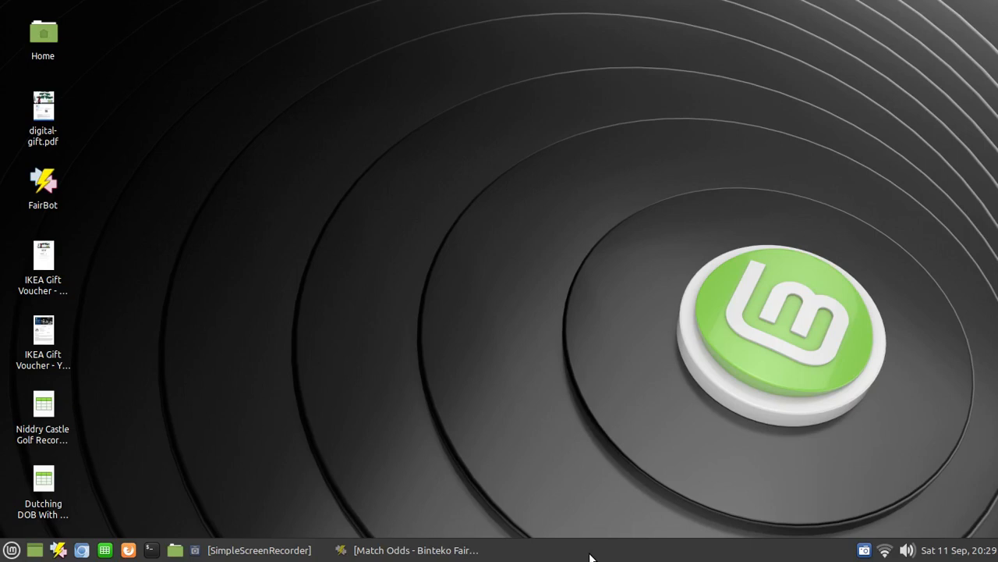
pyautogui.moveTo(556, 554)
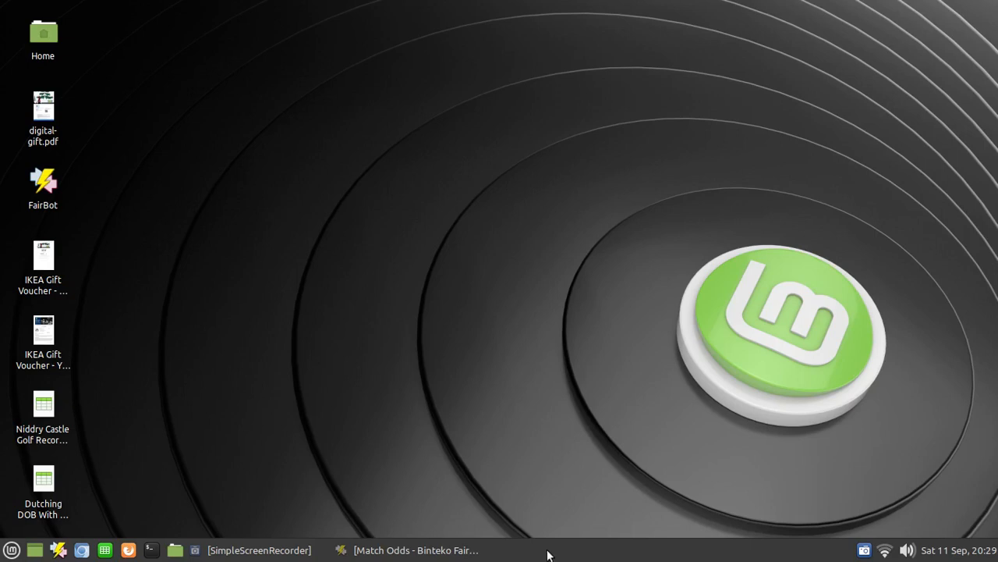
# Restore the FairBot Match Odds window for Raducanu v Fernandez from the taskbar
pyautogui.click(415, 549)
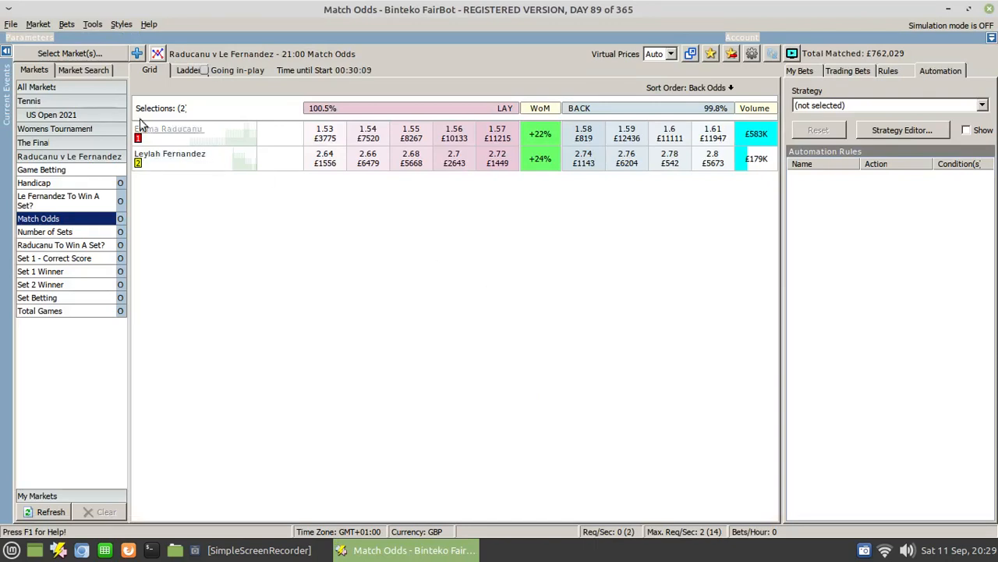
# Switch FairBot into Simulation Mode via the File menu and accept the warning
pyautogui.click(9, 13)
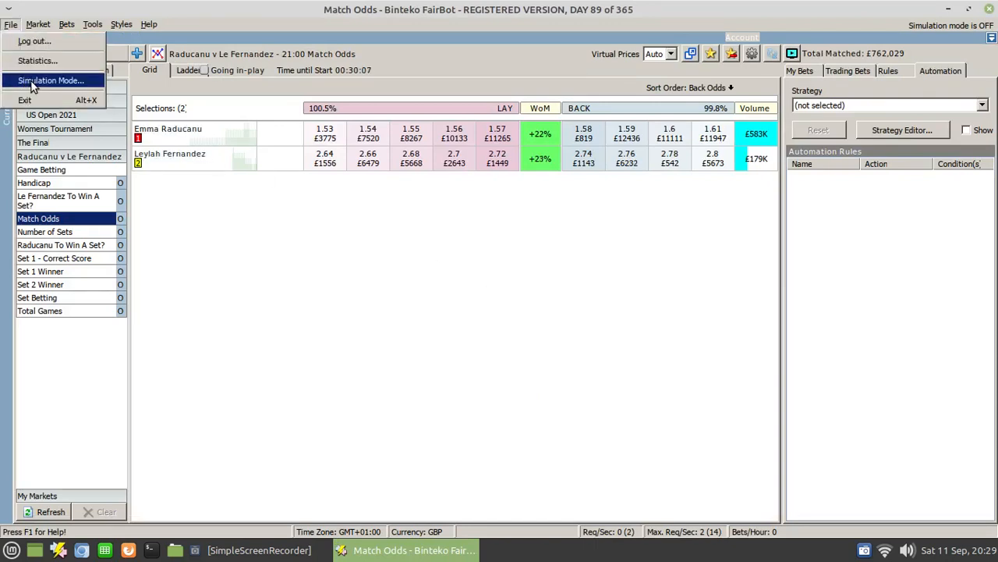
pyautogui.click(61, 80)
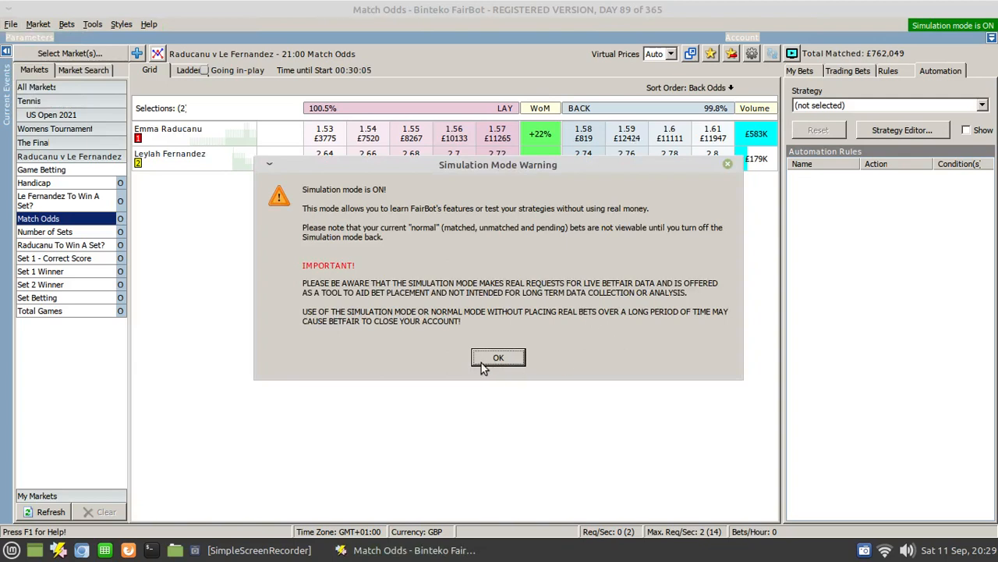
pyautogui.click(498, 357)
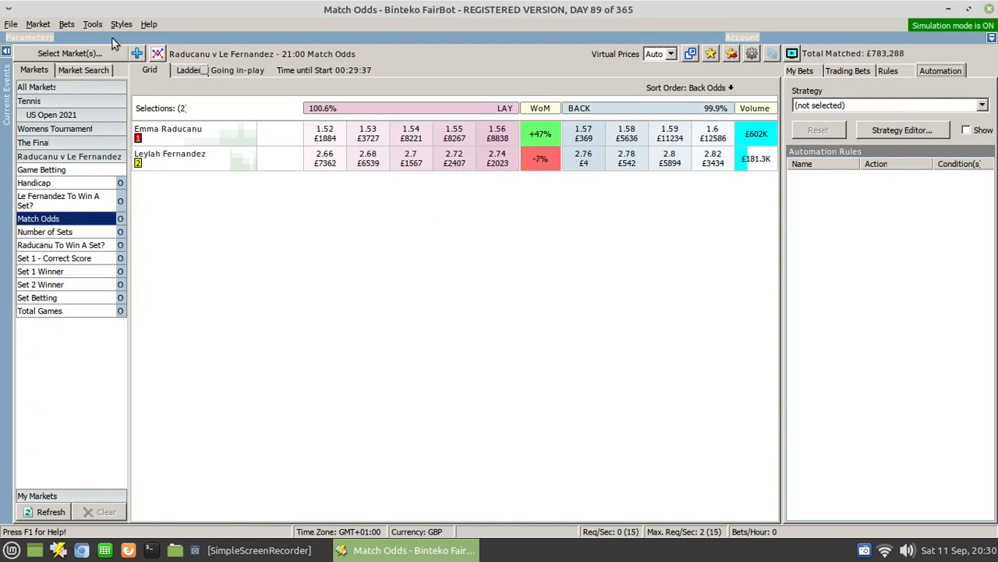
# Create a new blank strategy in the Strategy Editor from the Tools menu
pyautogui.click(94, 22)
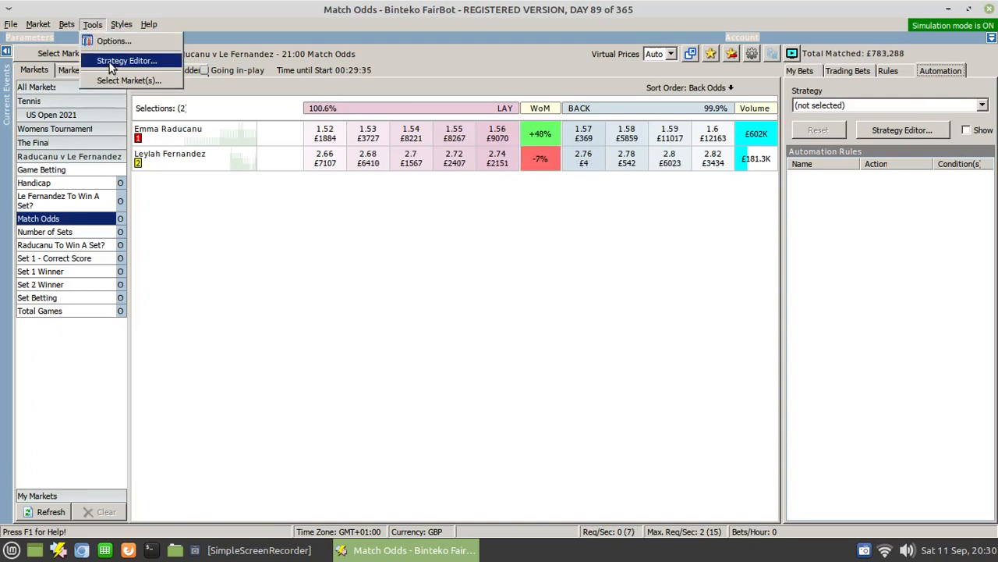
pyautogui.click(133, 61)
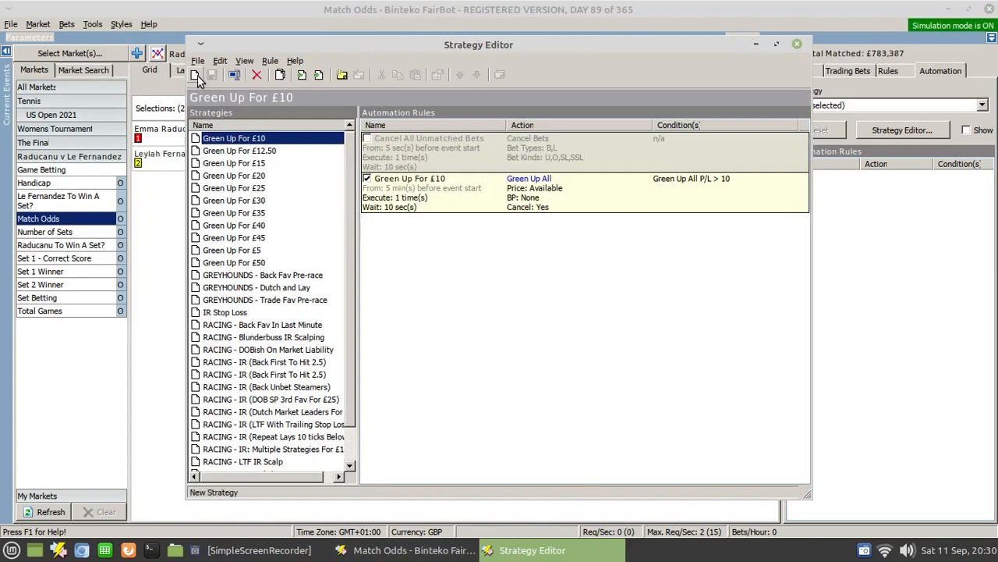
pyautogui.click(197, 78)
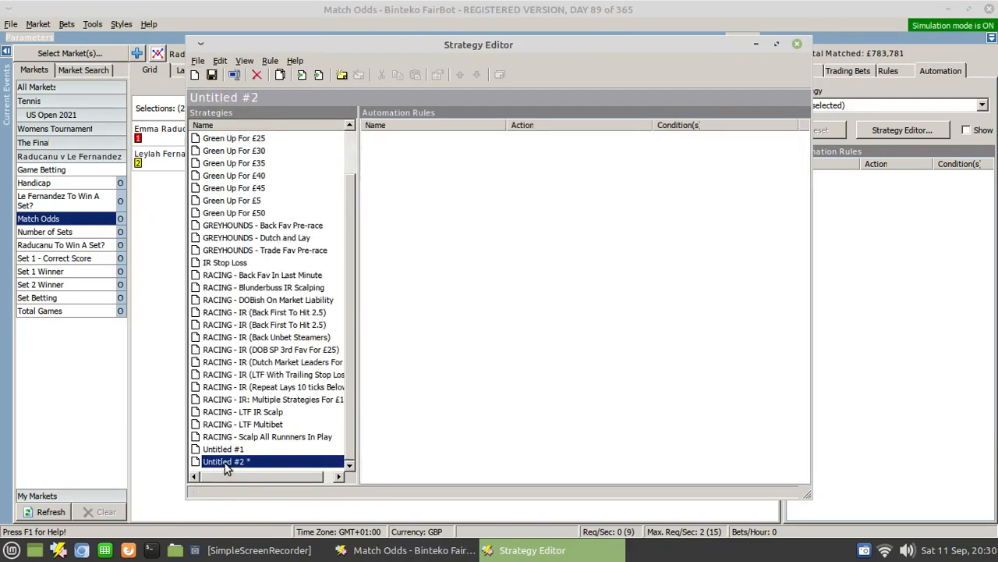
# Rename the new strategy to 'Auto Stop Loss'
pyautogui.rightClick(226, 461)
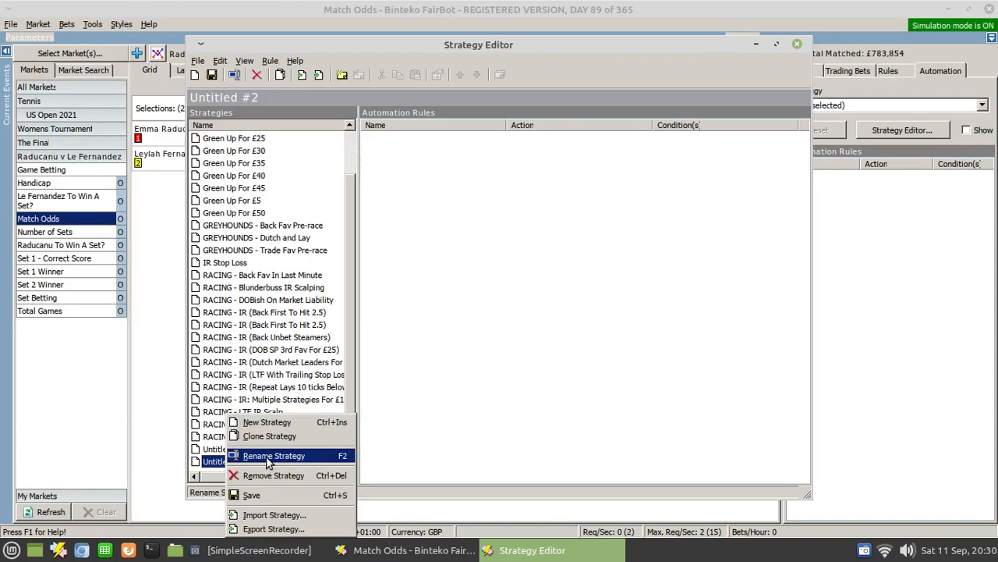
pyautogui.click(273, 456)
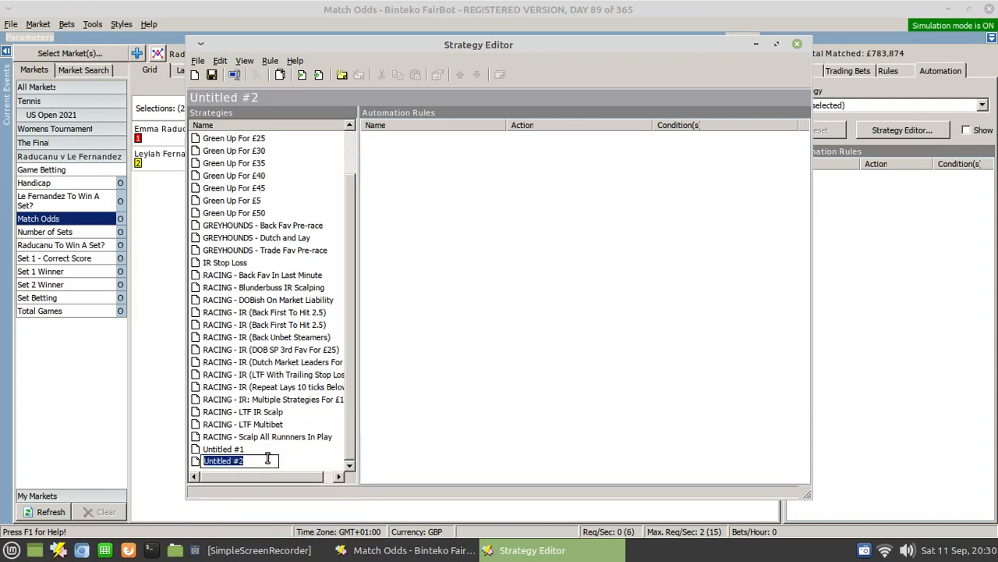
pyautogui.write('Auto S')
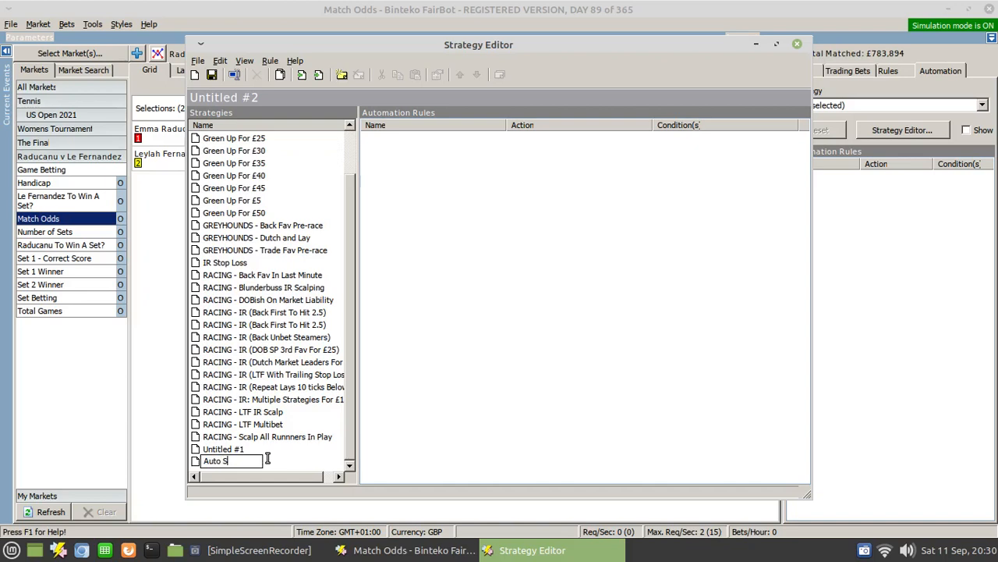
pyautogui.write('top Loss')
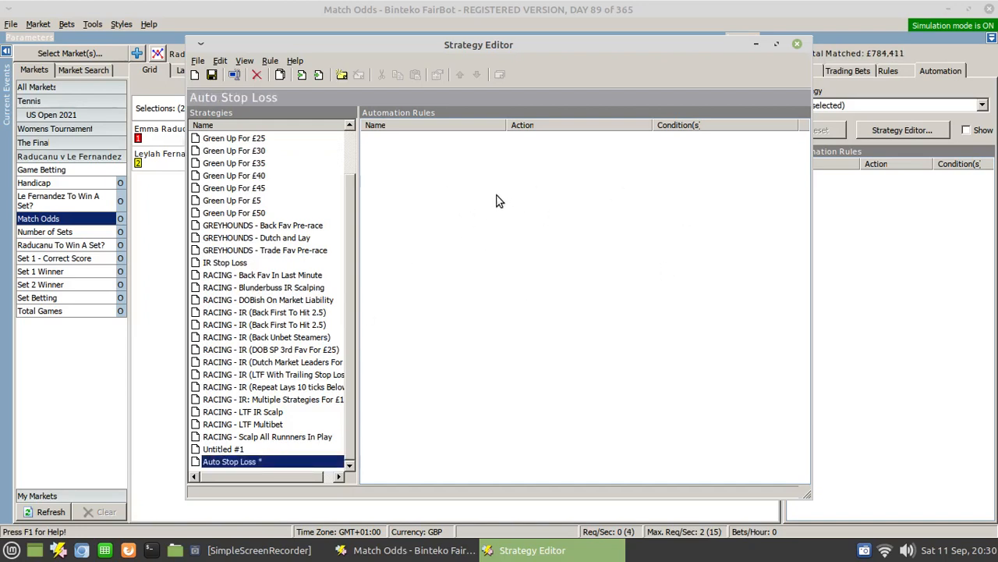
# Add a new rule to the strategy named 'Red up at -£10'
pyautogui.rightClick(500, 202)
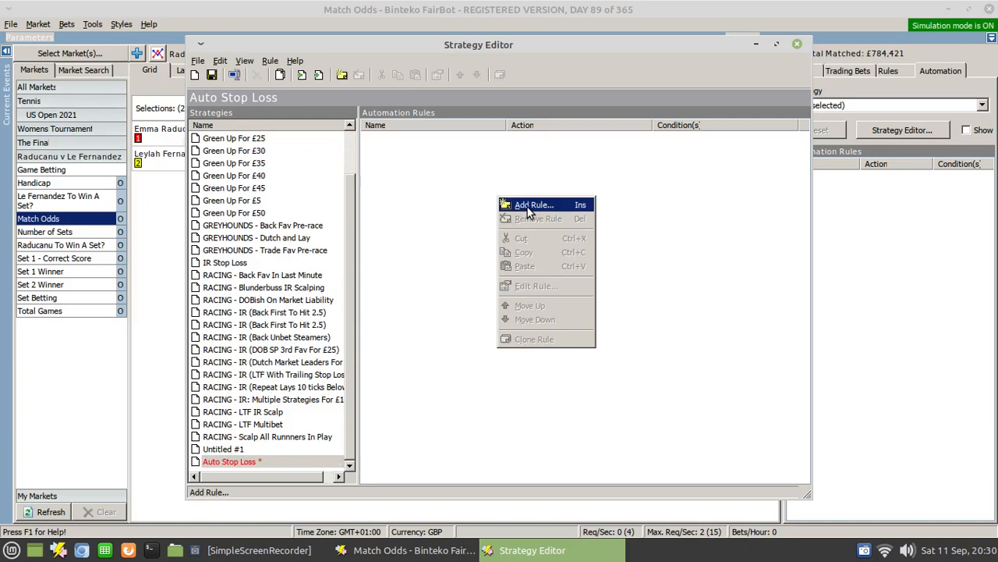
pyautogui.click(532, 204)
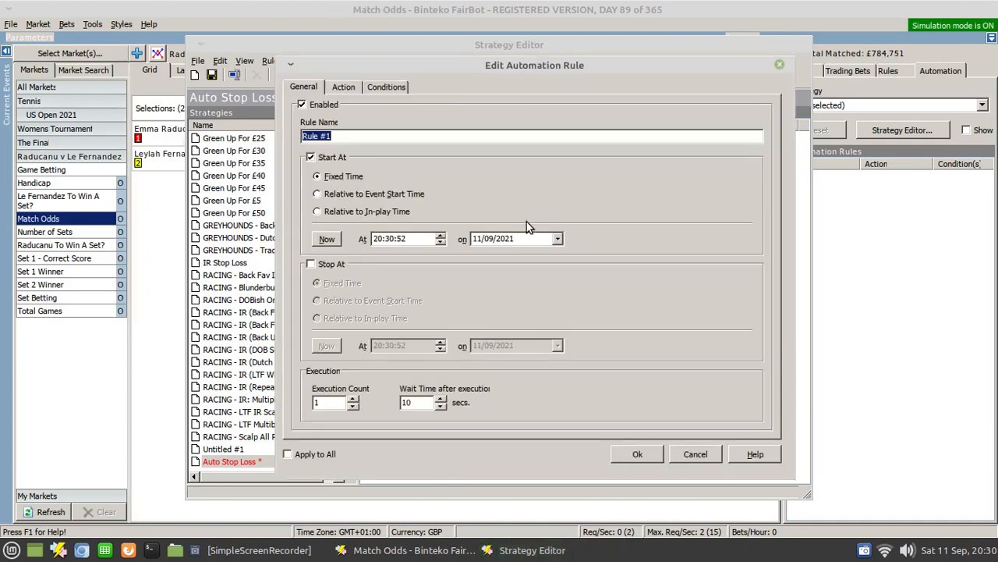
pyautogui.write('R')
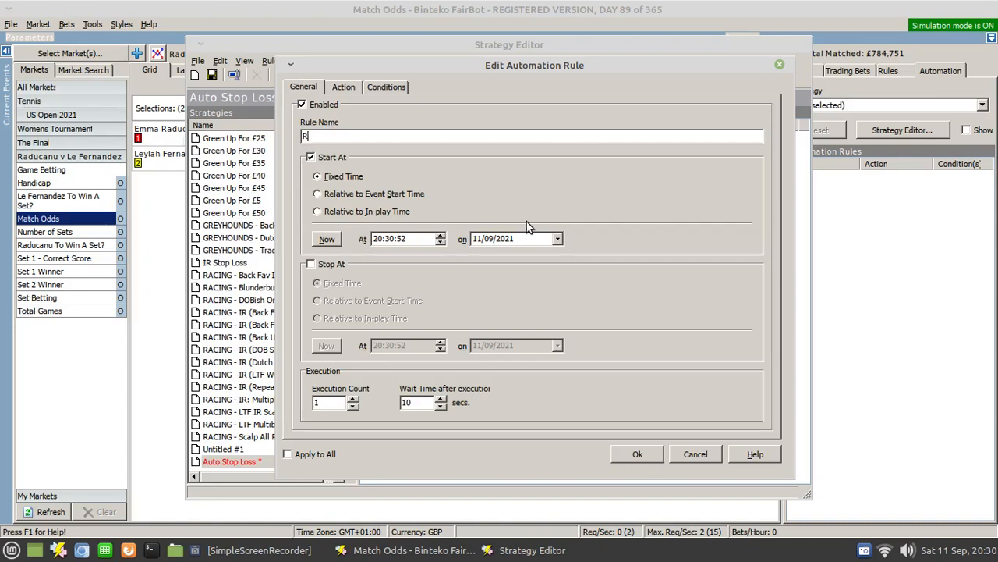
pyautogui.write('ed up at')
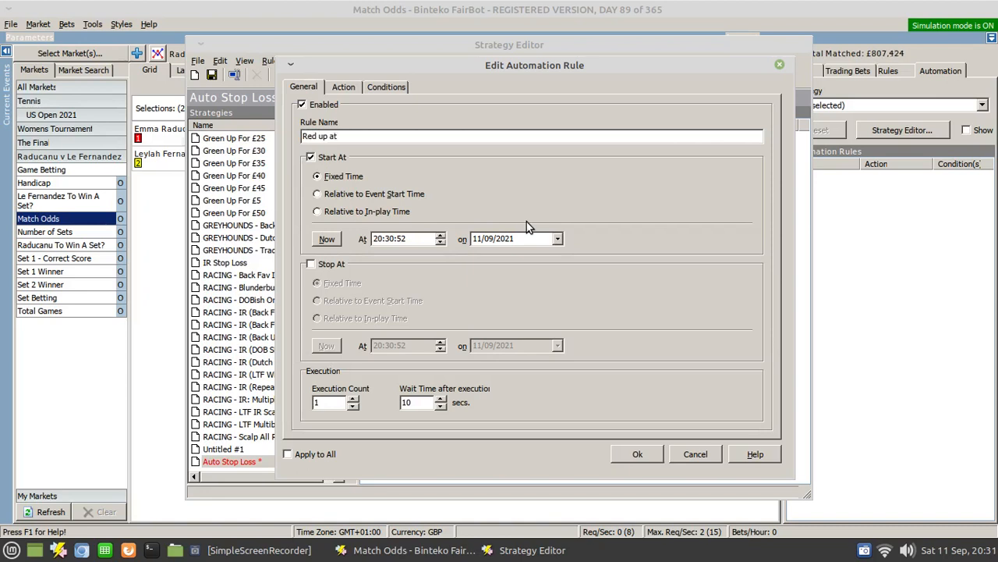
pyautogui.write('-')
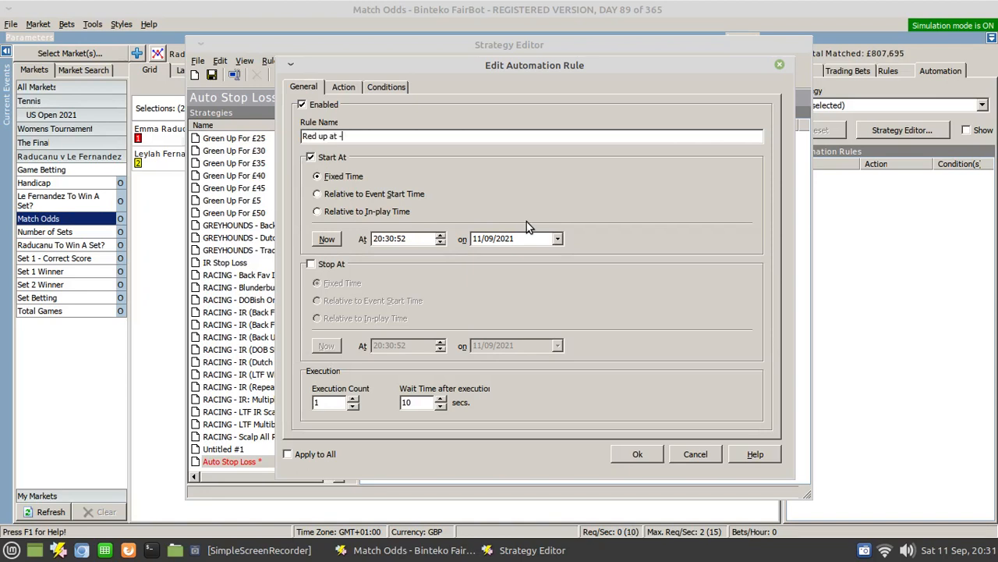
pyautogui.write('£')
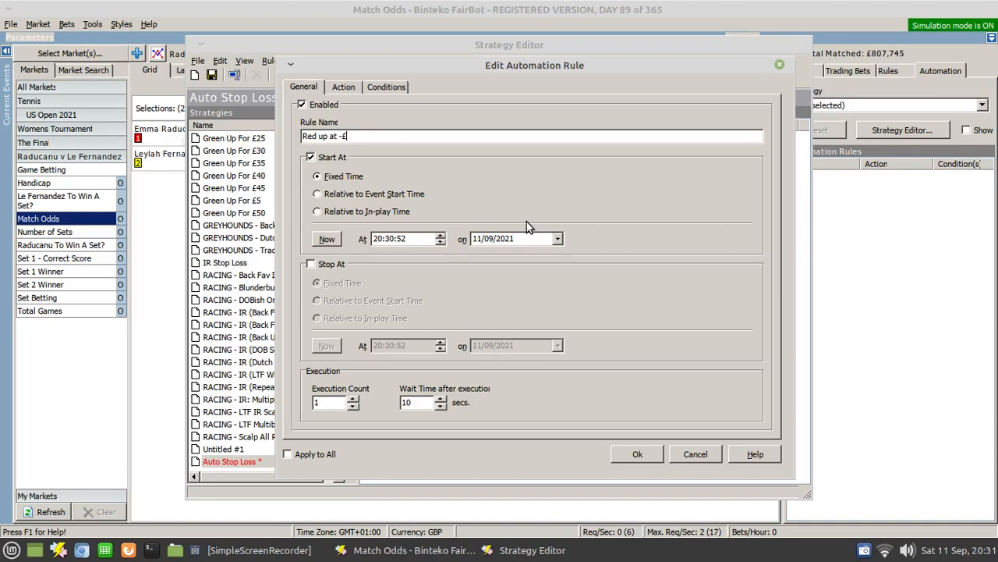
pyautogui.write('10')
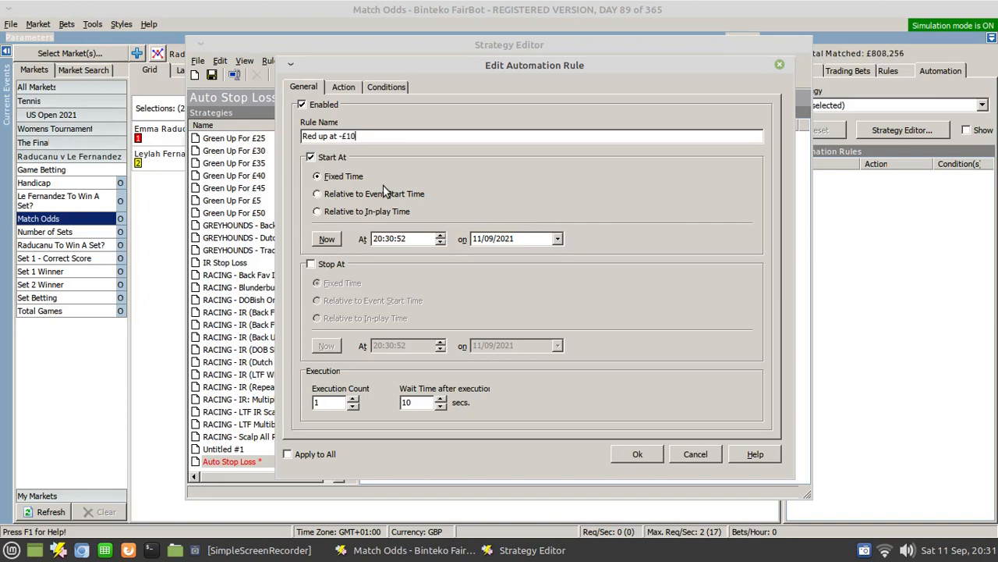
# Start the rule 5 seconds after the event turns in-play, relative to in-play time
pyautogui.click(317, 211)
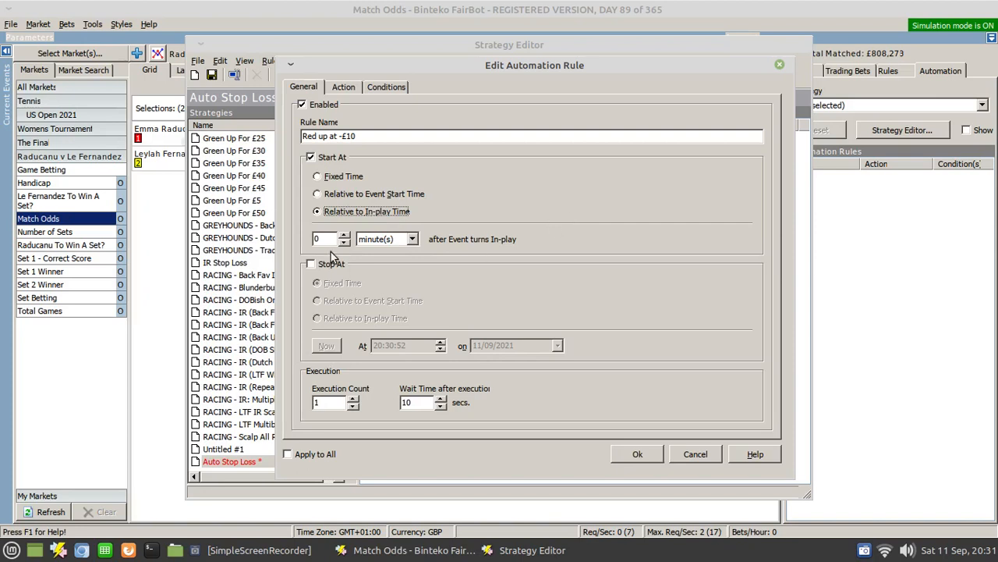
pyautogui.moveTo(555, 248)
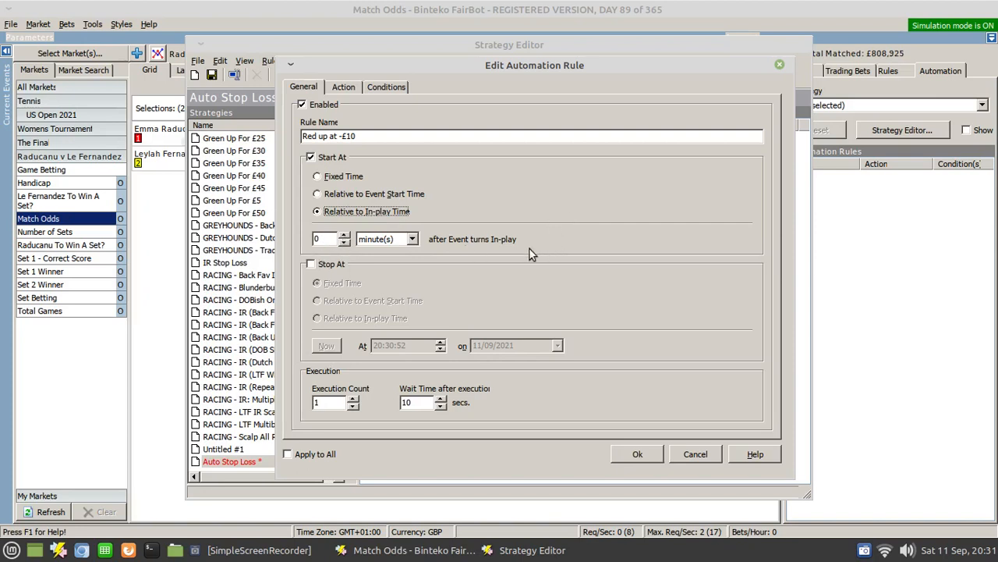
pyautogui.click(346, 243)
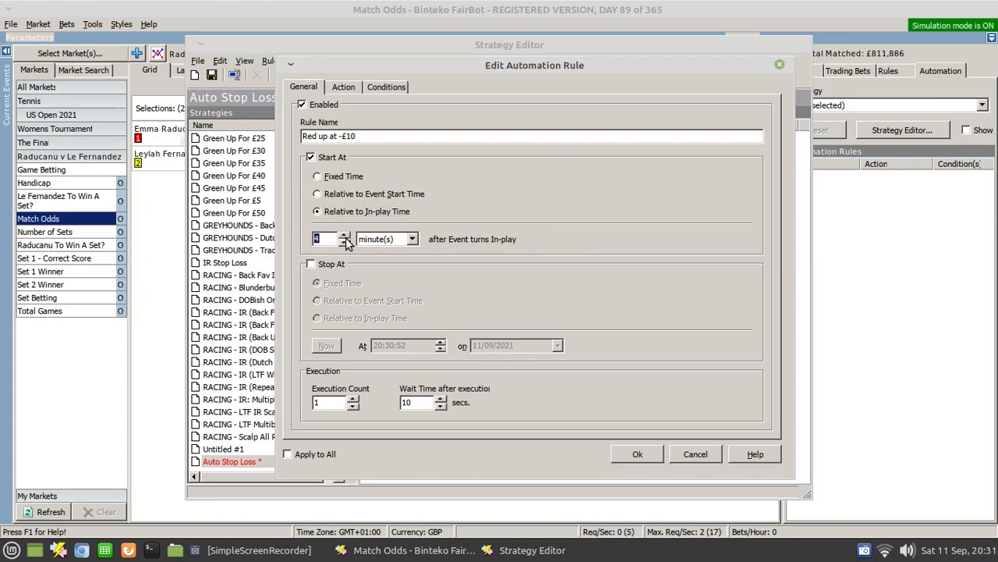
pyautogui.click(415, 239)
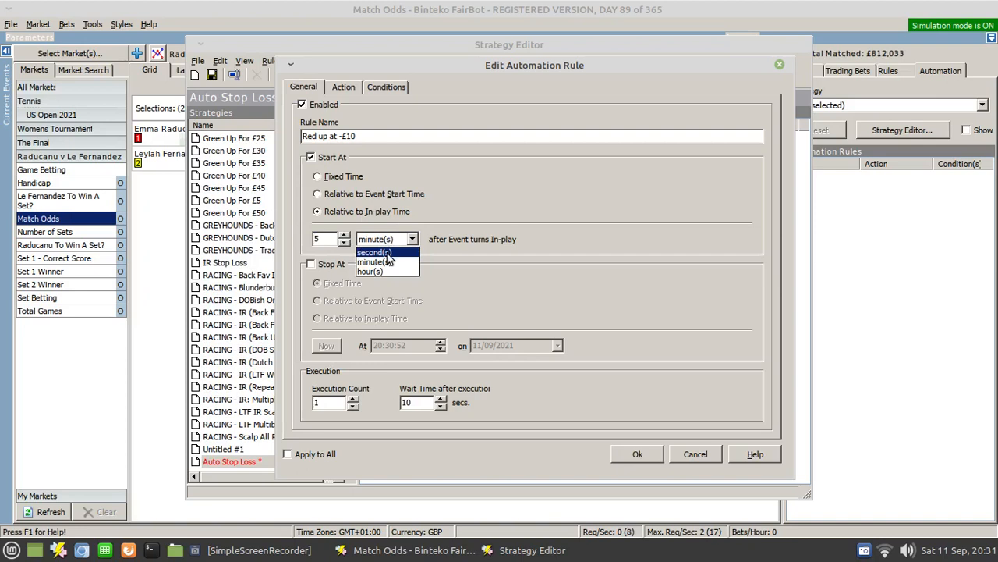
pyautogui.click(375, 251)
pyautogui.write('7')
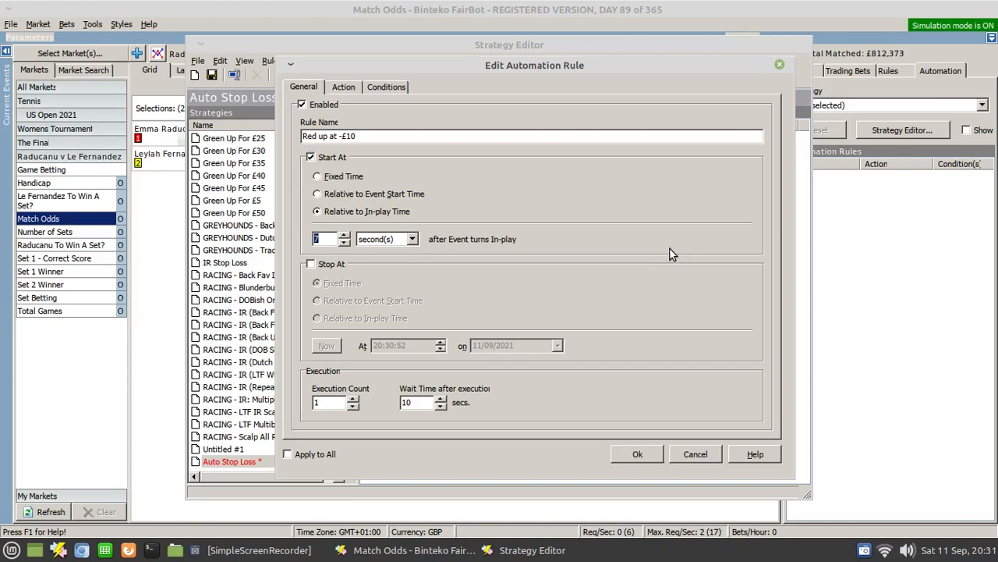
pyautogui.moveTo(343, 87)
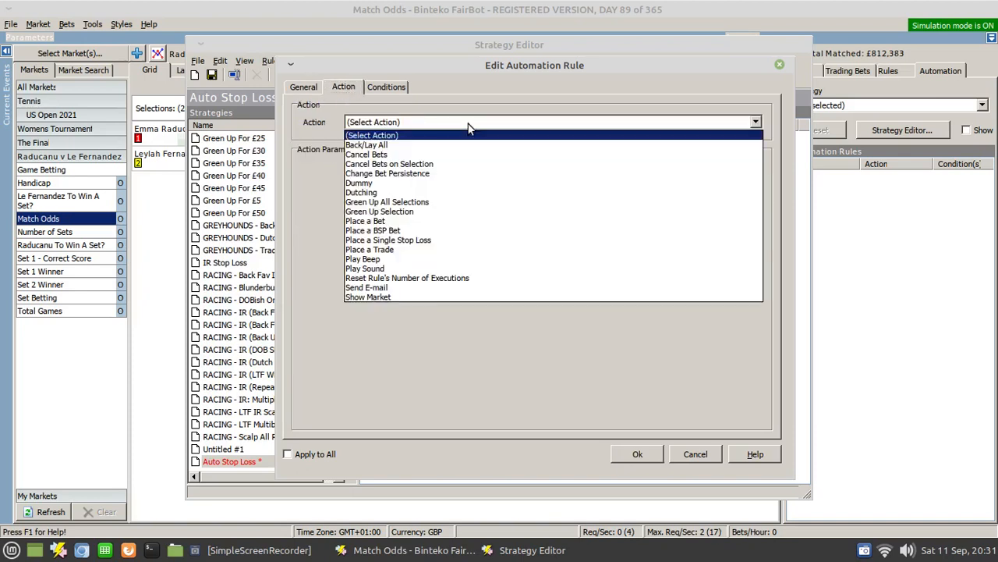
# Set the rule's action to Green Up All Selections, keeping available price and Cancel Unmatched
pyautogui.click(387, 203)
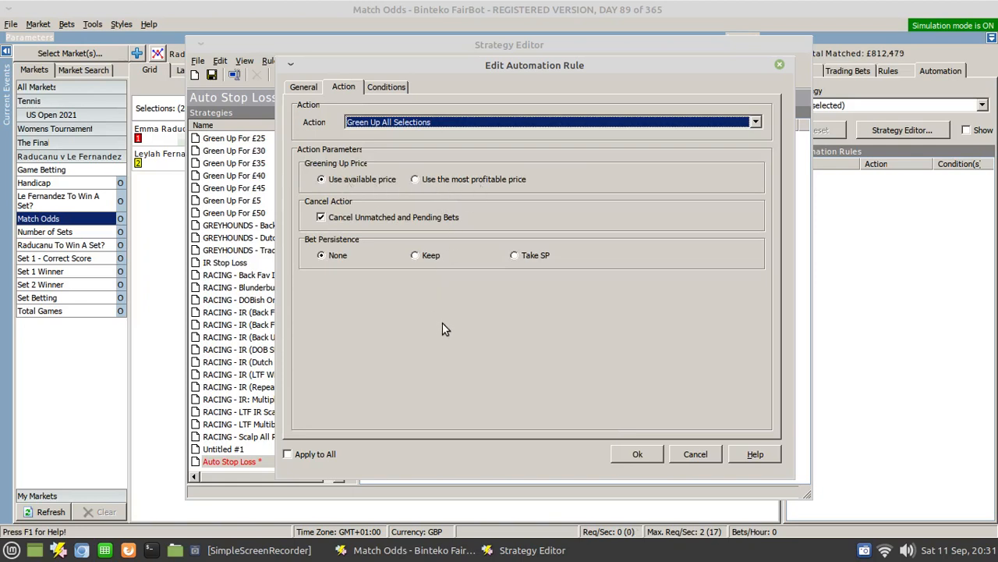
pyautogui.moveTo(499, 234)
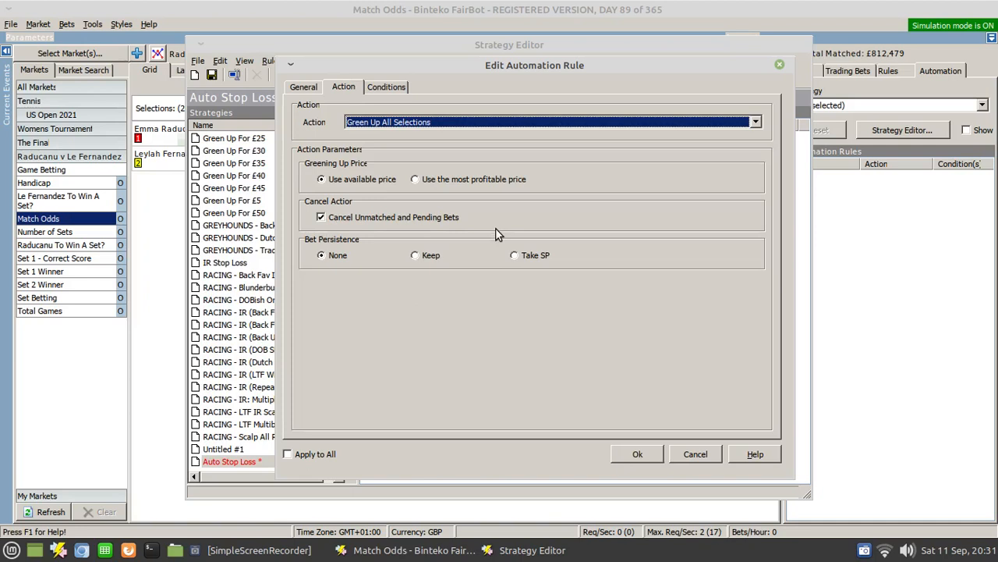
pyautogui.moveTo(463, 312)
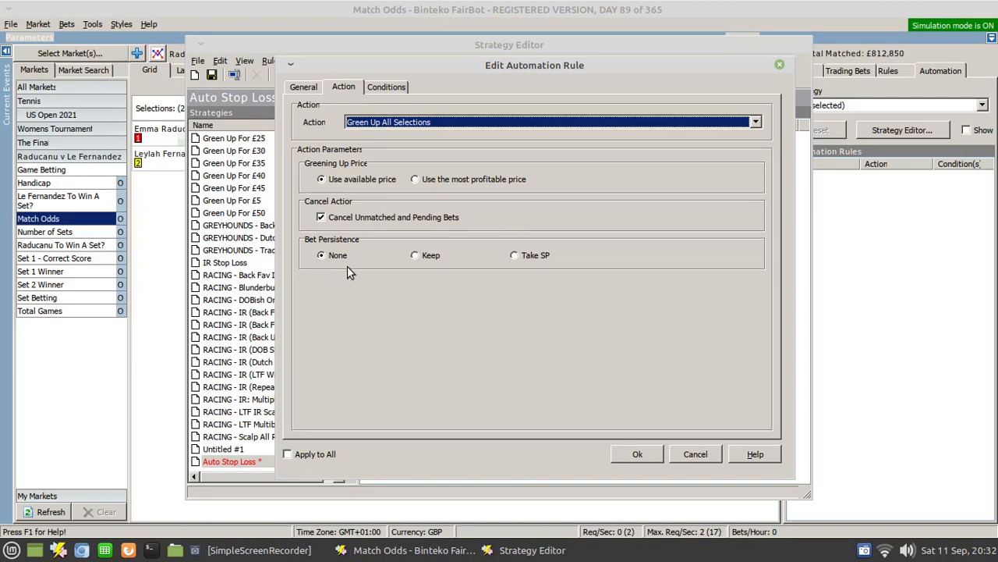
pyautogui.click(383, 87)
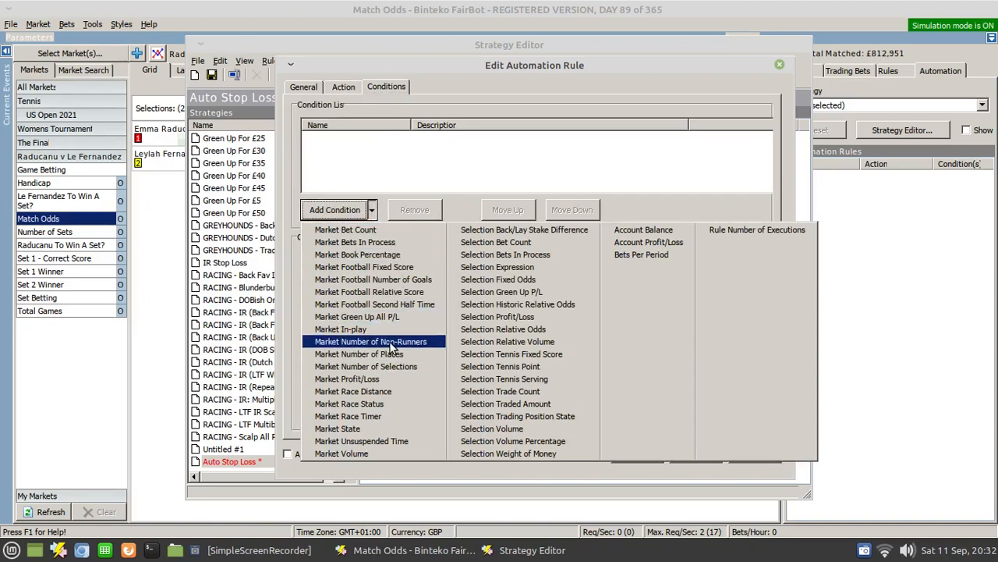
pyautogui.moveTo(375, 315)
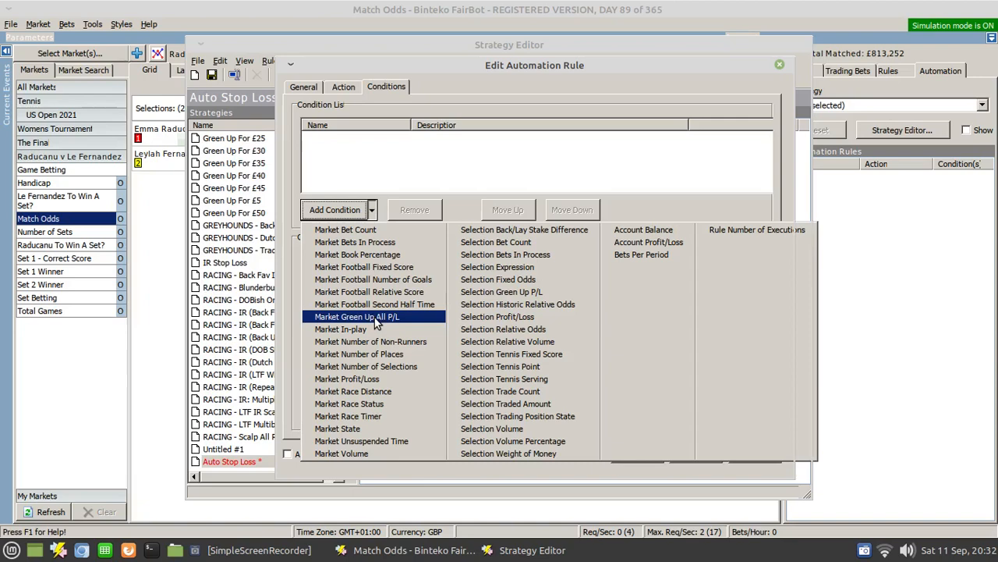
# Add condition Market Green Up All P/L less than or equal to -10 and save the rule
pyautogui.click(365, 316)
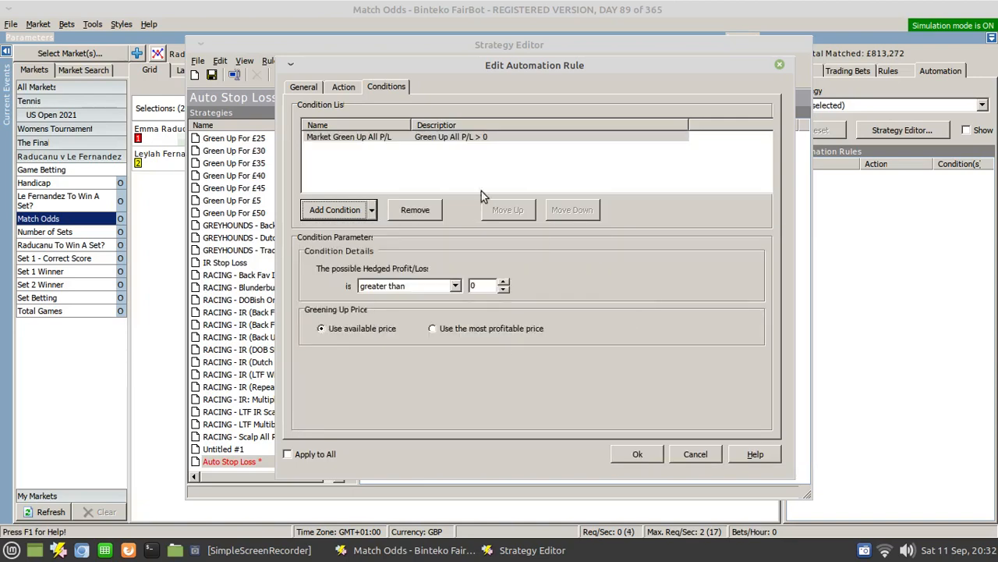
pyautogui.click(454, 286)
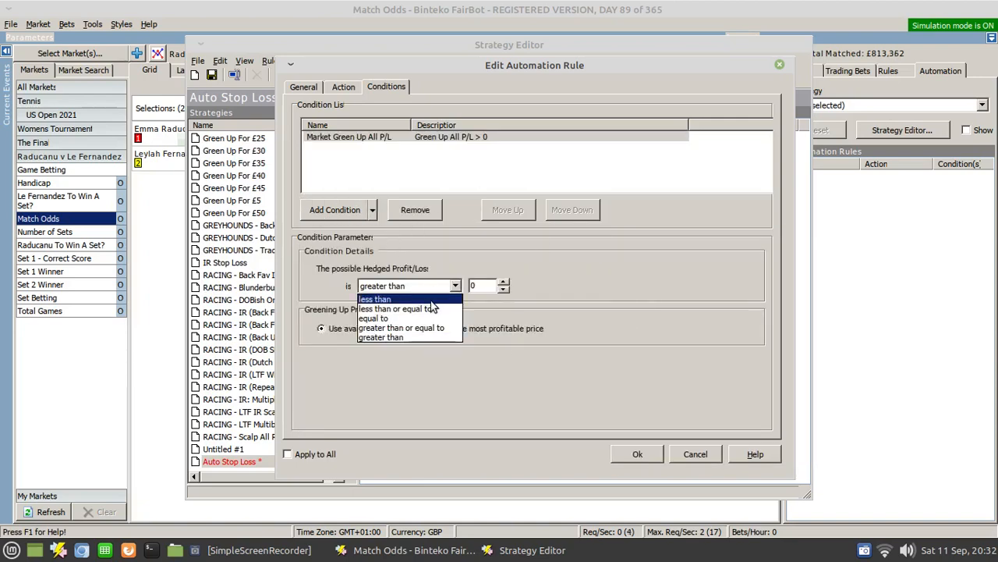
pyautogui.click(409, 309)
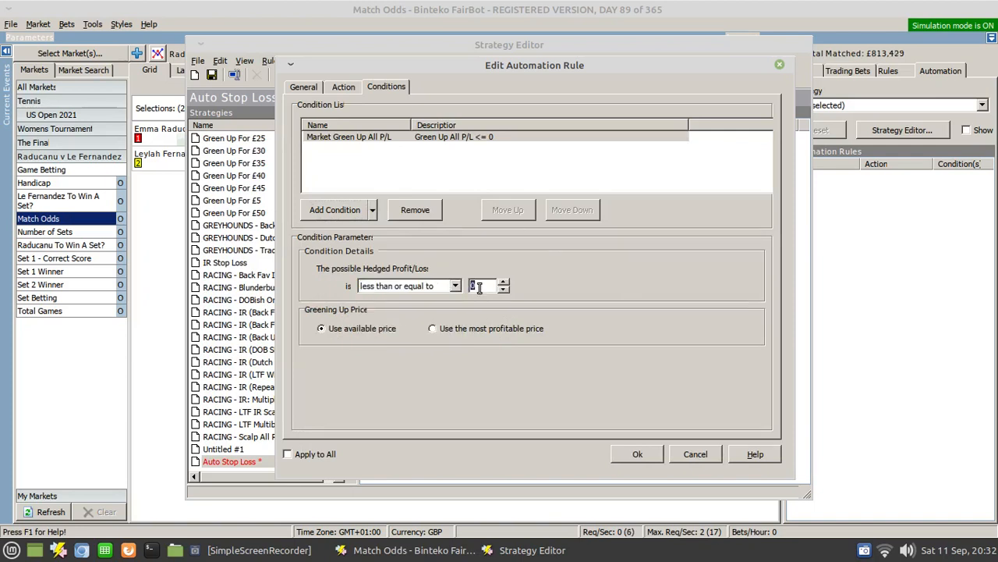
pyautogui.write('-10')
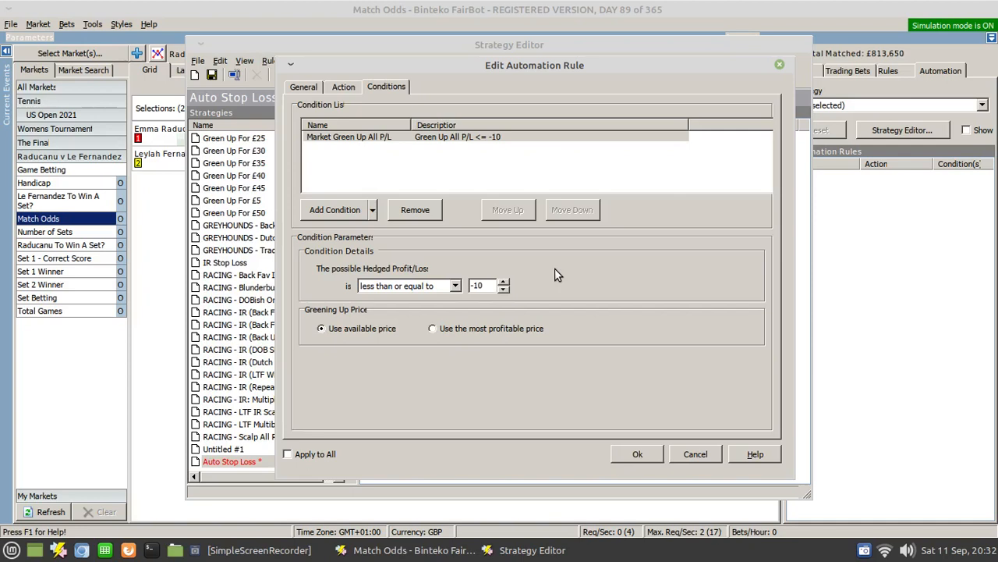
pyautogui.moveTo(540, 275)
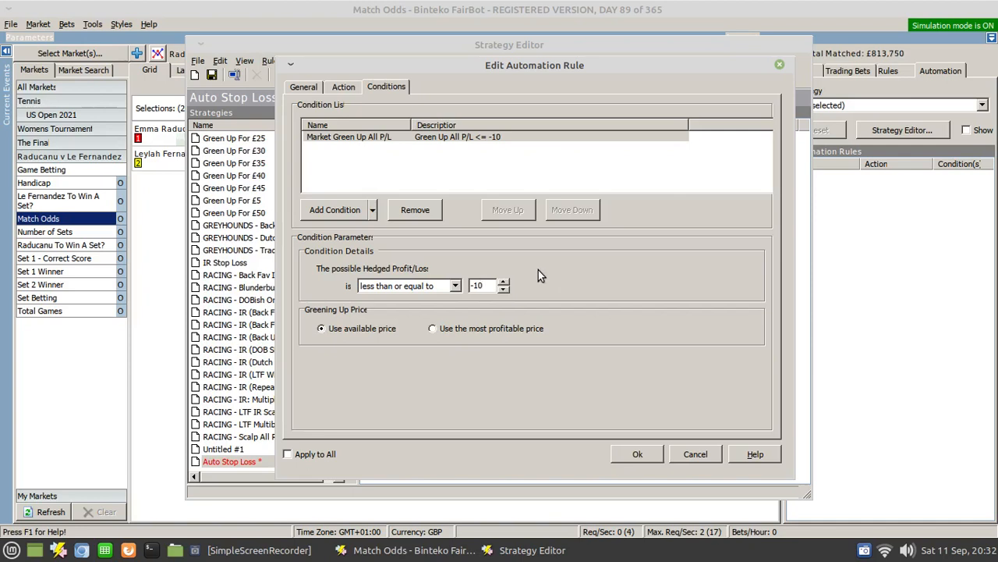
pyautogui.moveTo(391, 345)
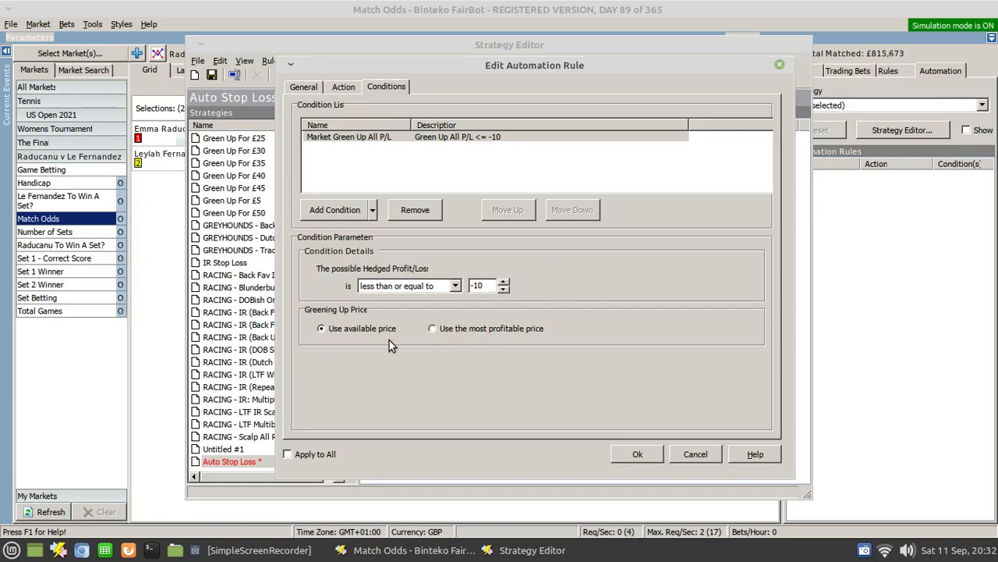
pyautogui.moveTo(596, 356)
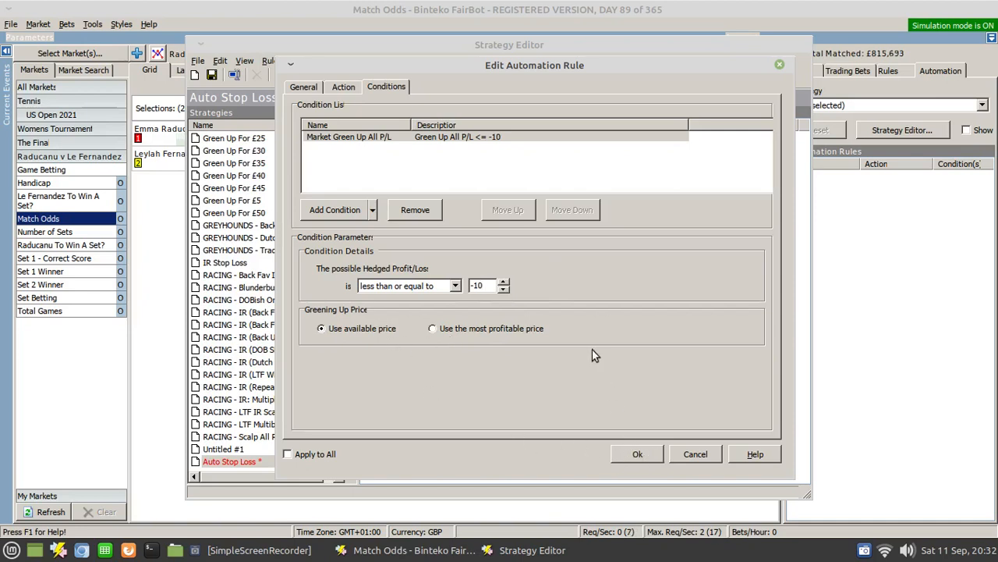
pyautogui.click(636, 453)
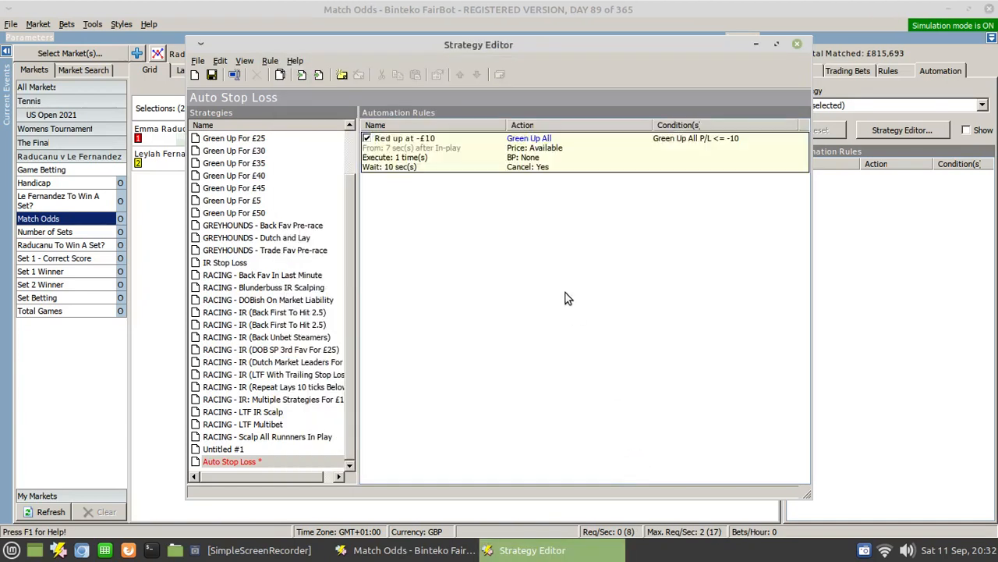
pyautogui.moveTo(549, 215)
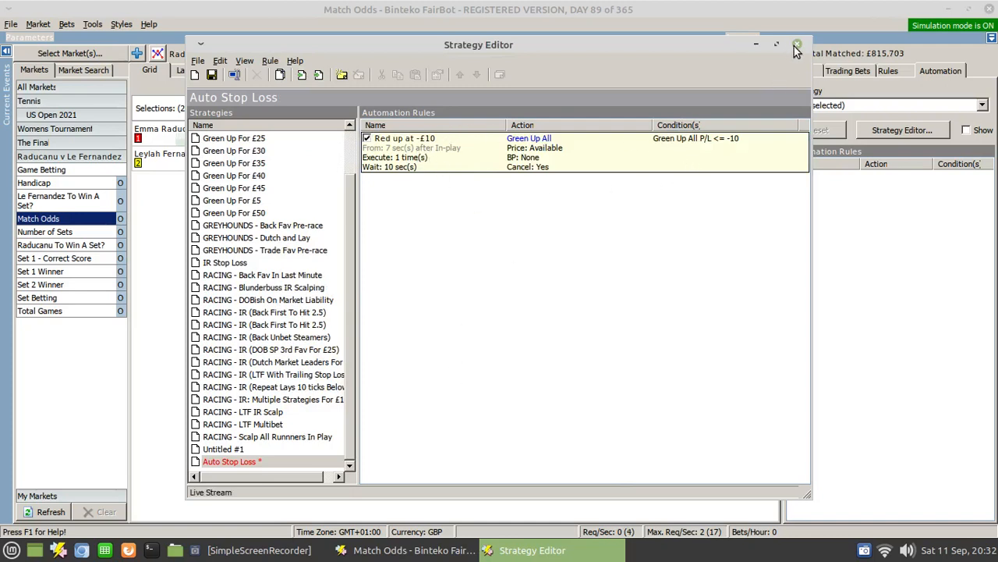
# Close the Strategy Editor to return to the Match Odds market
pyautogui.click(794, 43)
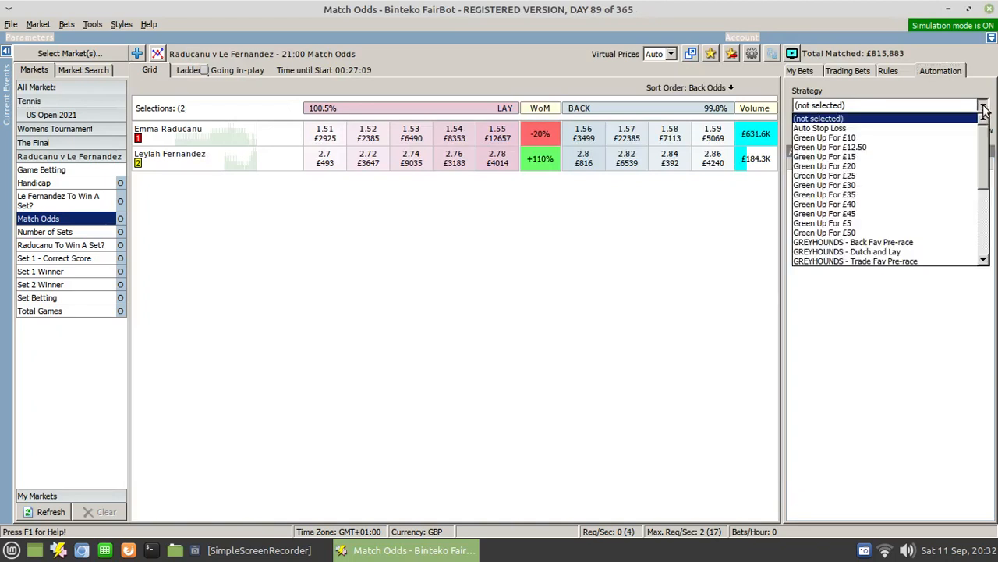
# Select Auto Stop Loss in the Automation tab's Strategy dropdown for this market
pyautogui.click(821, 128)
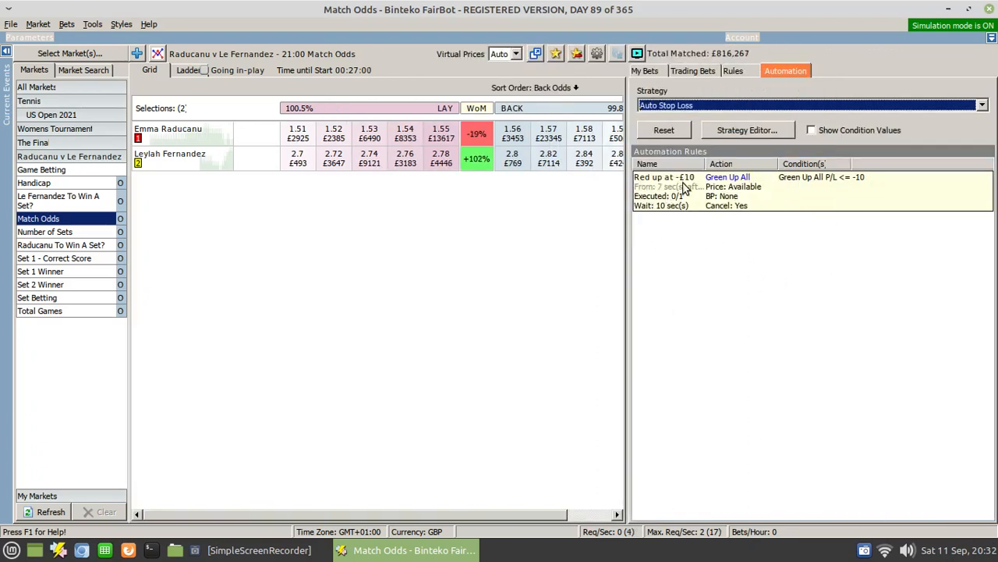
pyautogui.moveTo(694, 248)
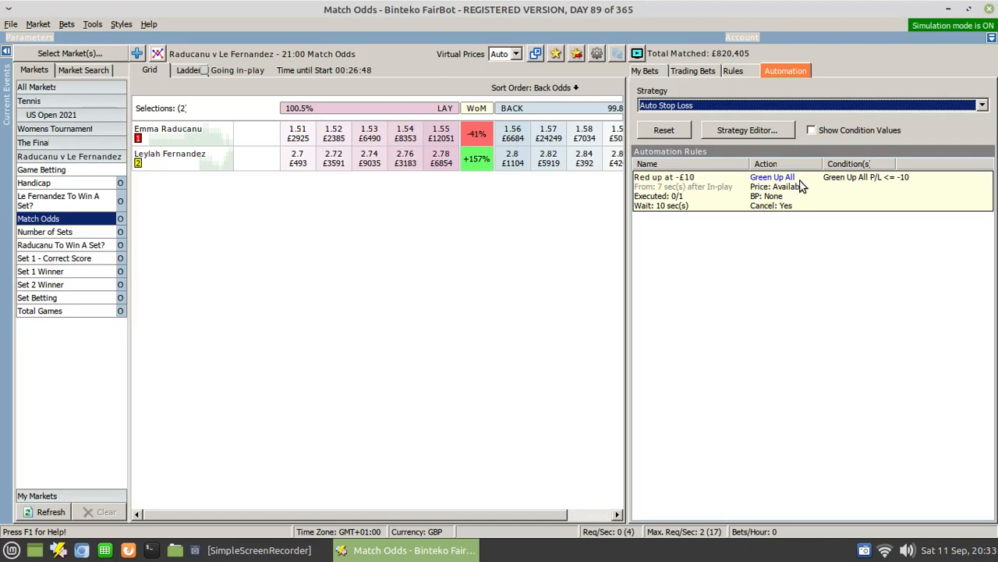
pyautogui.moveTo(845, 181)
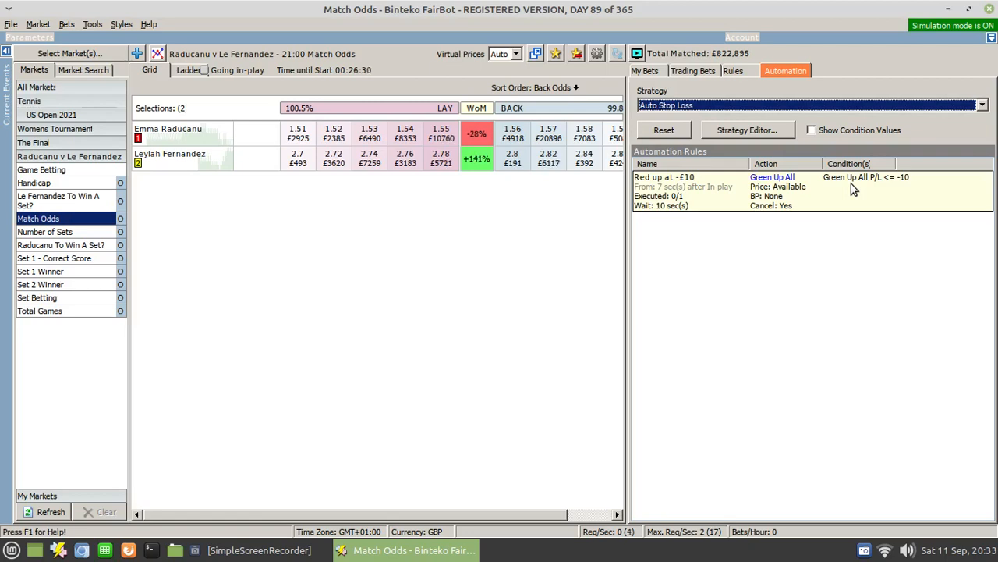
pyautogui.moveTo(802, 241)
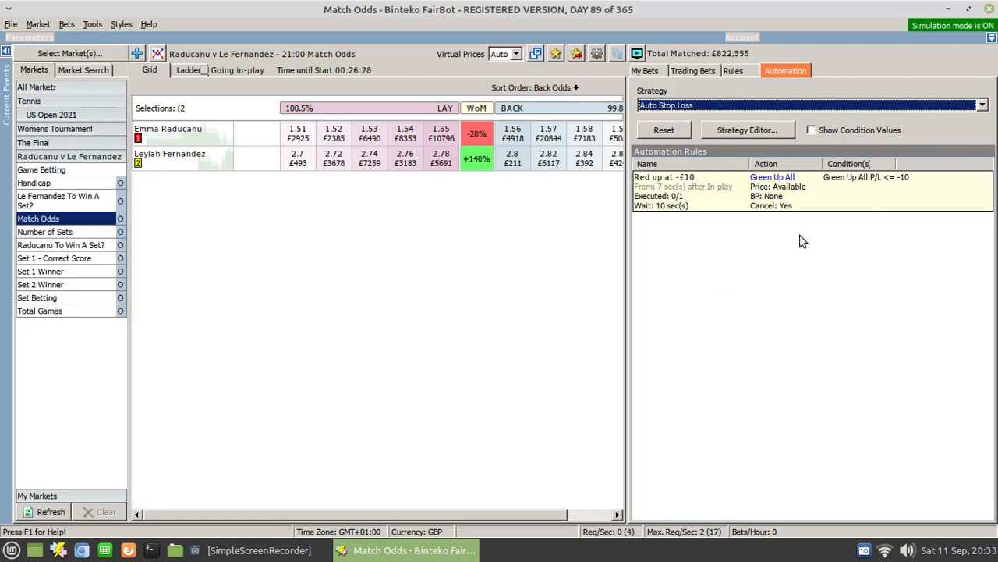